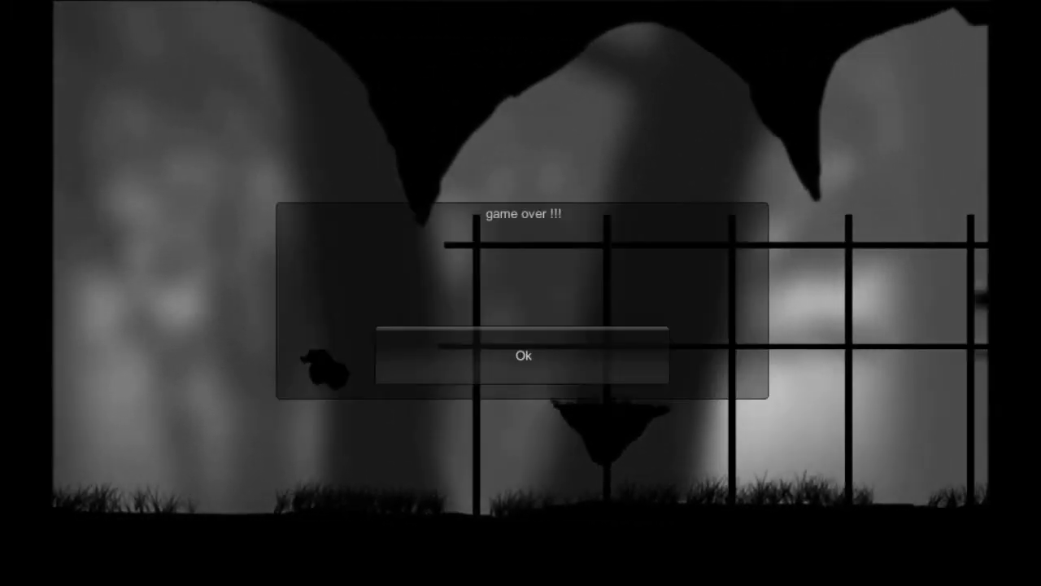
Dismiss the game over message, start Play from the main menu, and dismiss the next game over
left_click(523, 355)
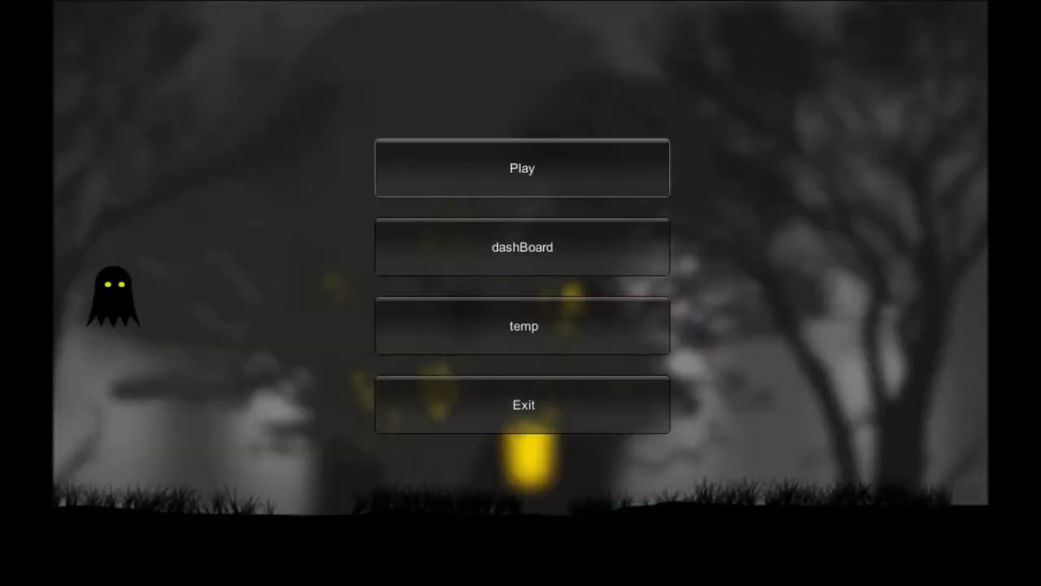
left_click(521, 167)
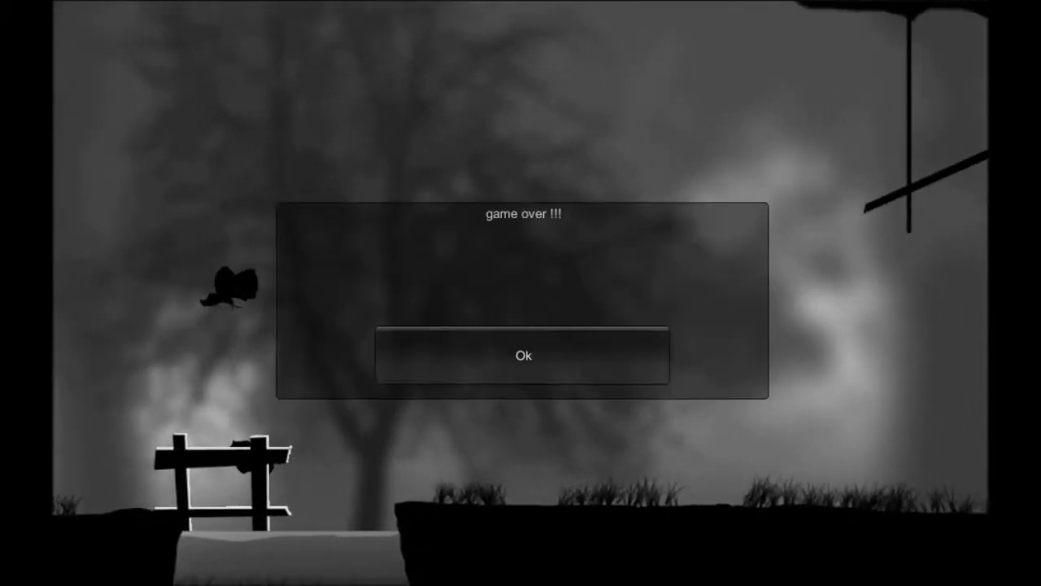
left_click(523, 355)
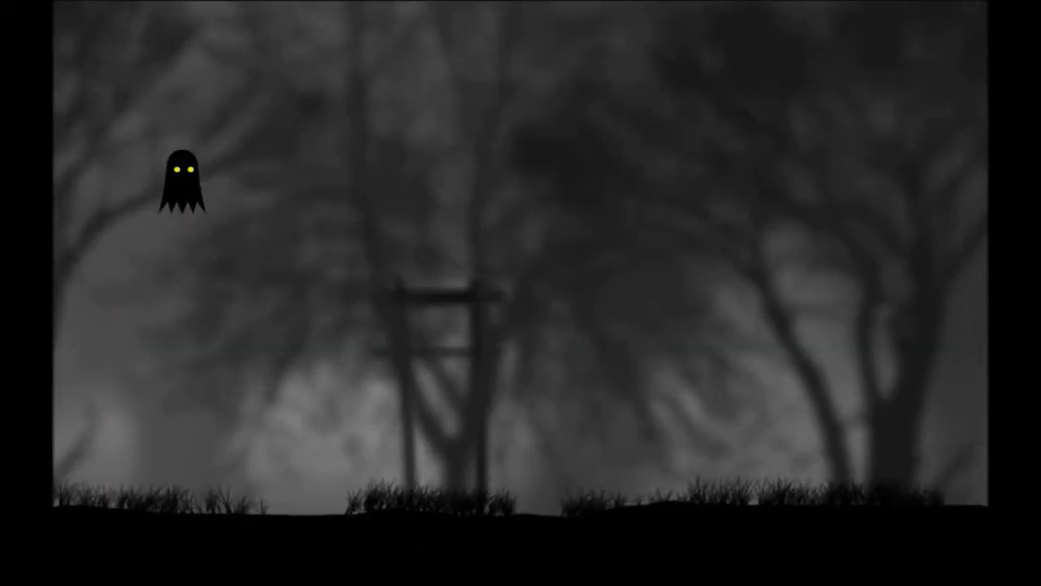